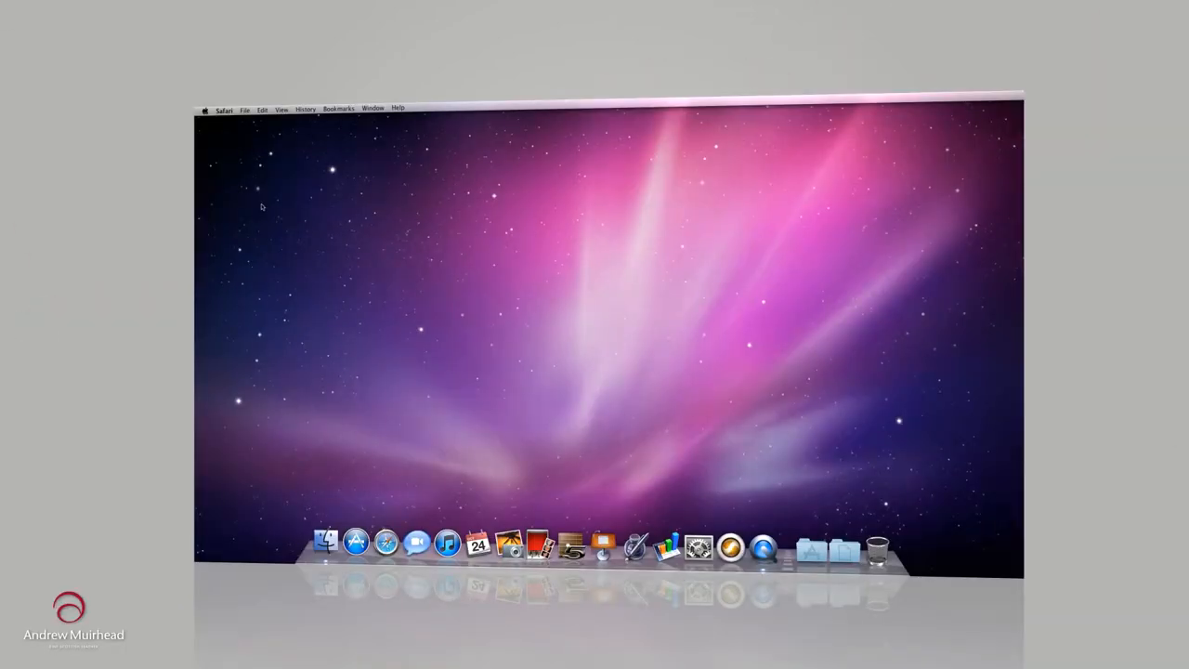
pyautogui.moveTo(371, 475)
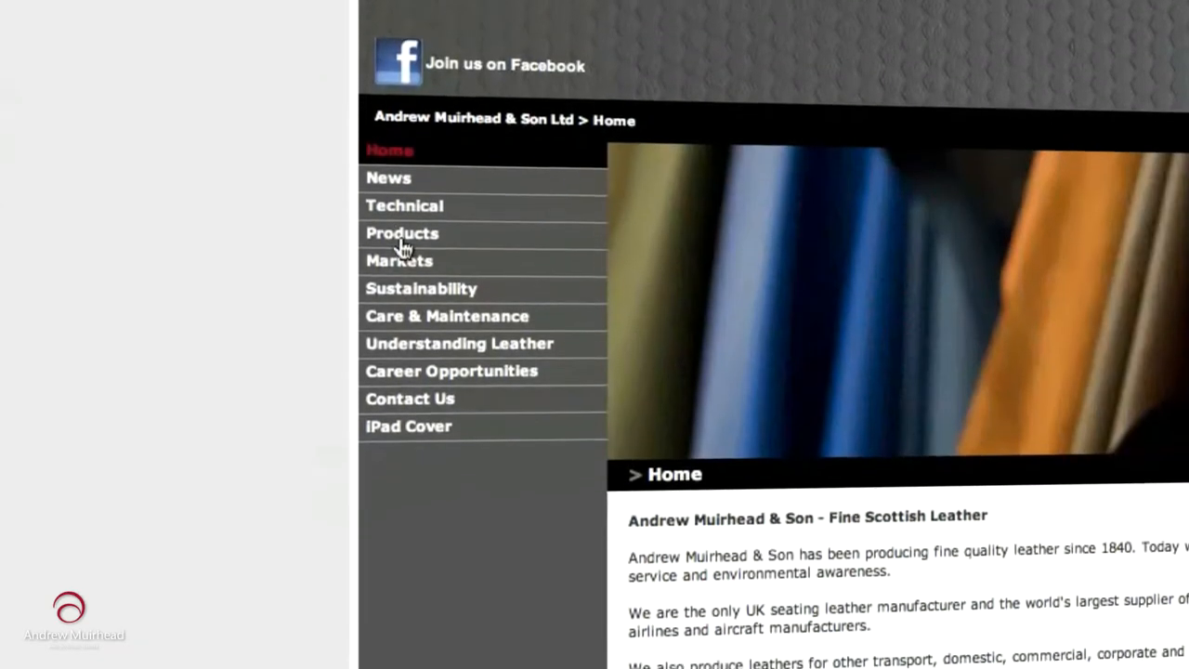
# Go to the Sample Request page via the Products sidebar menu
pyautogui.click(401, 234)
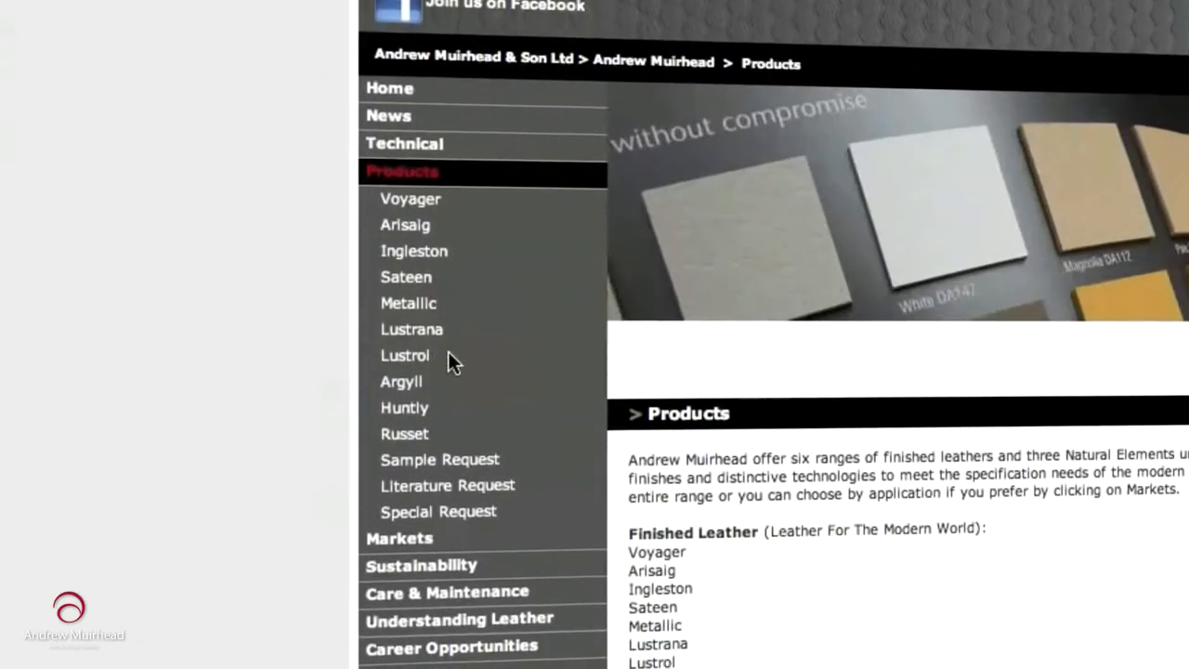
pyautogui.click(438, 459)
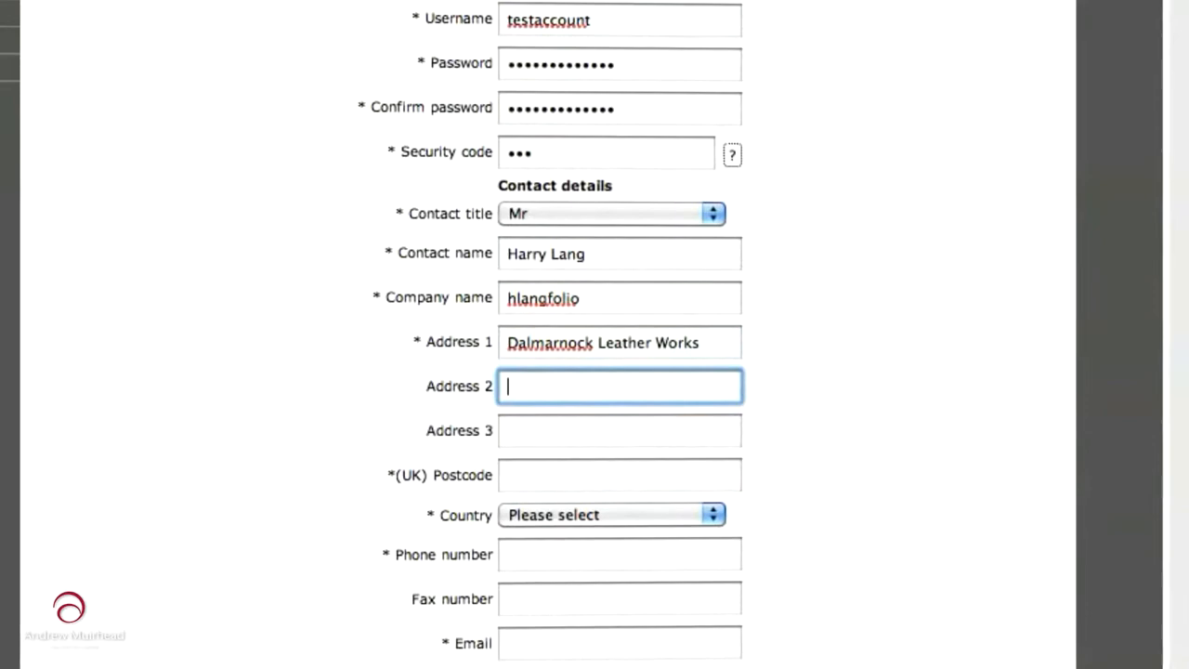
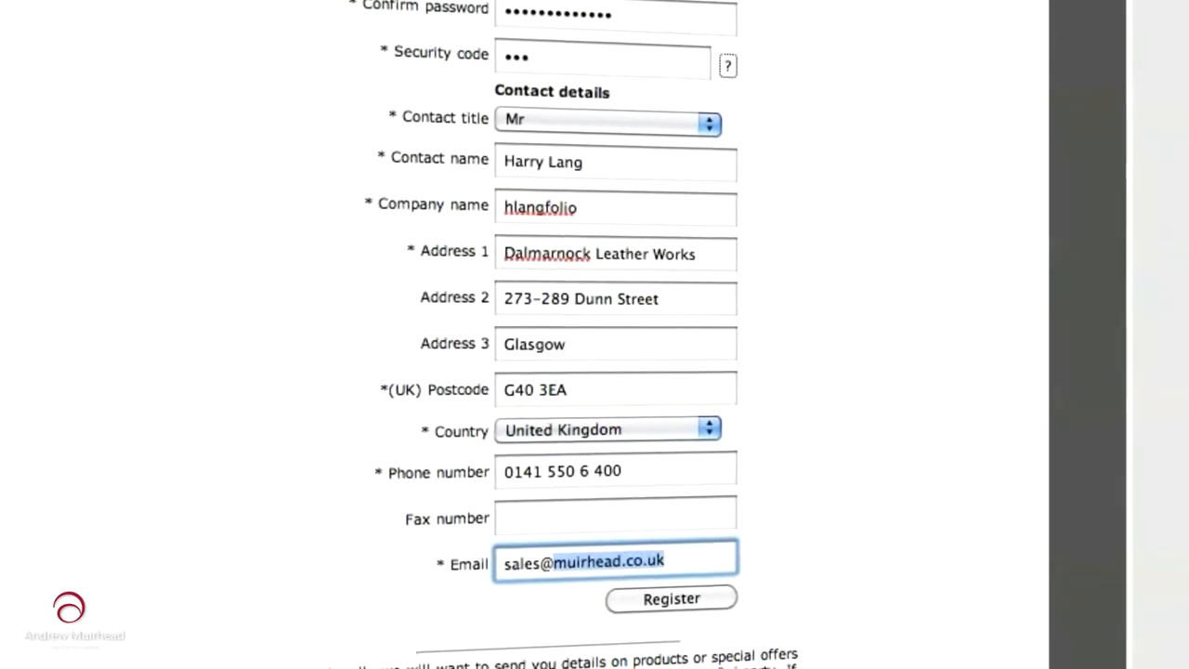
pyautogui.scroll(-3)
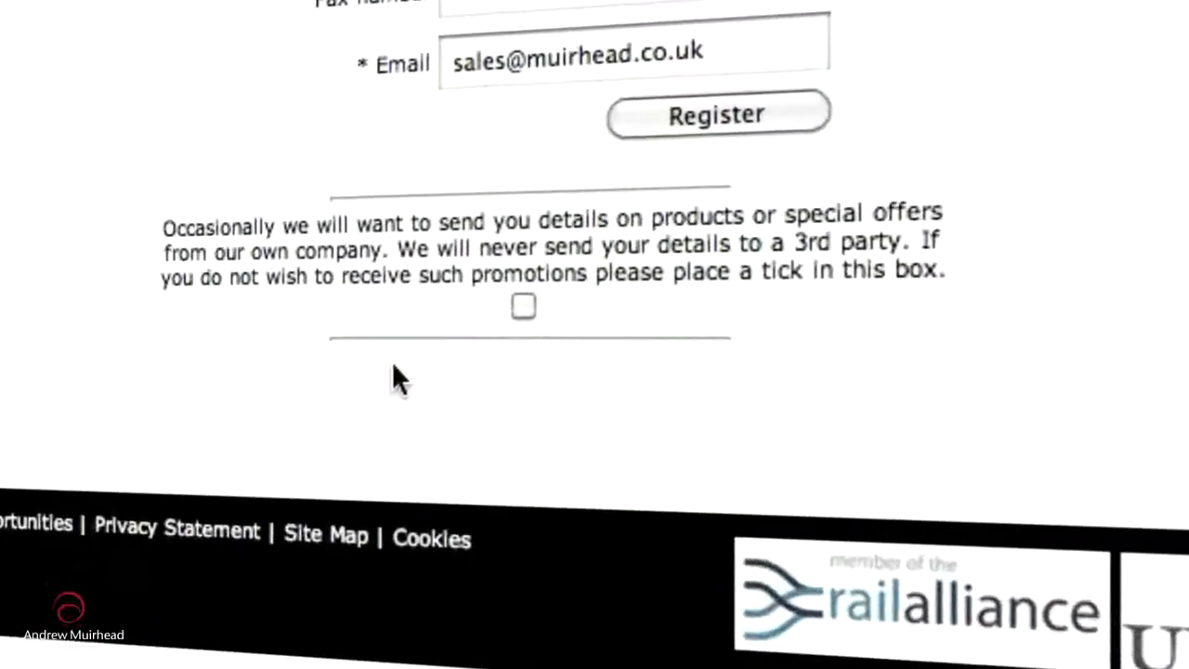
pyautogui.click(524, 304)
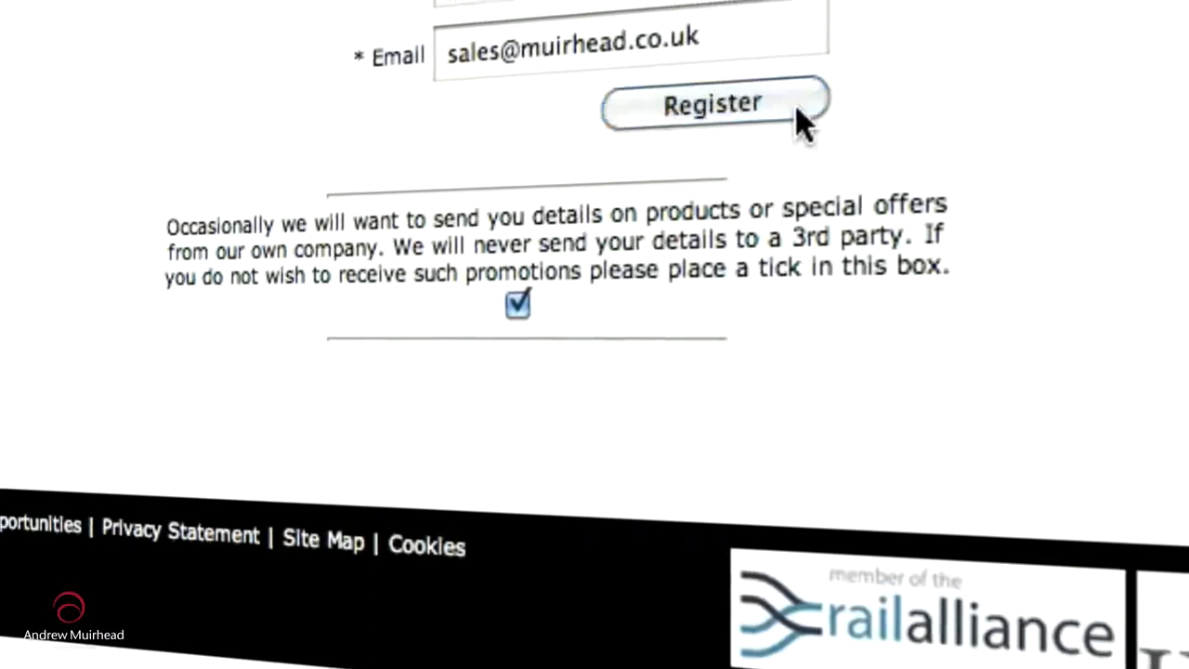
pyautogui.click(714, 104)
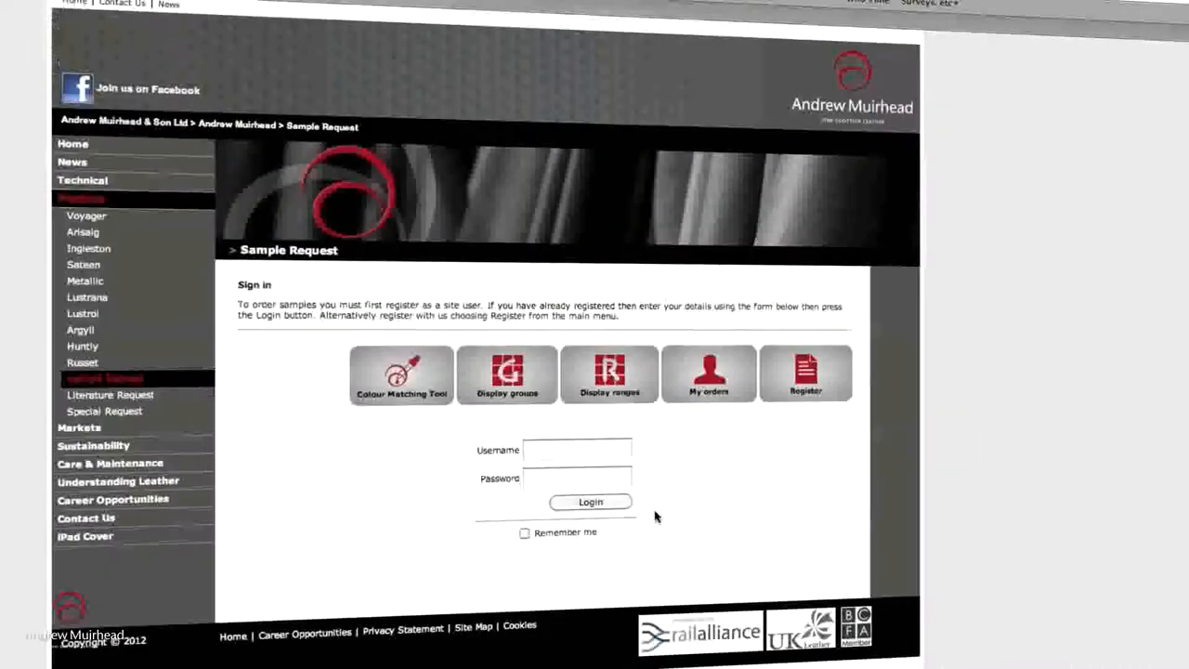
# Log in to the new sample account with the registered username and password
pyautogui.click(578, 450)
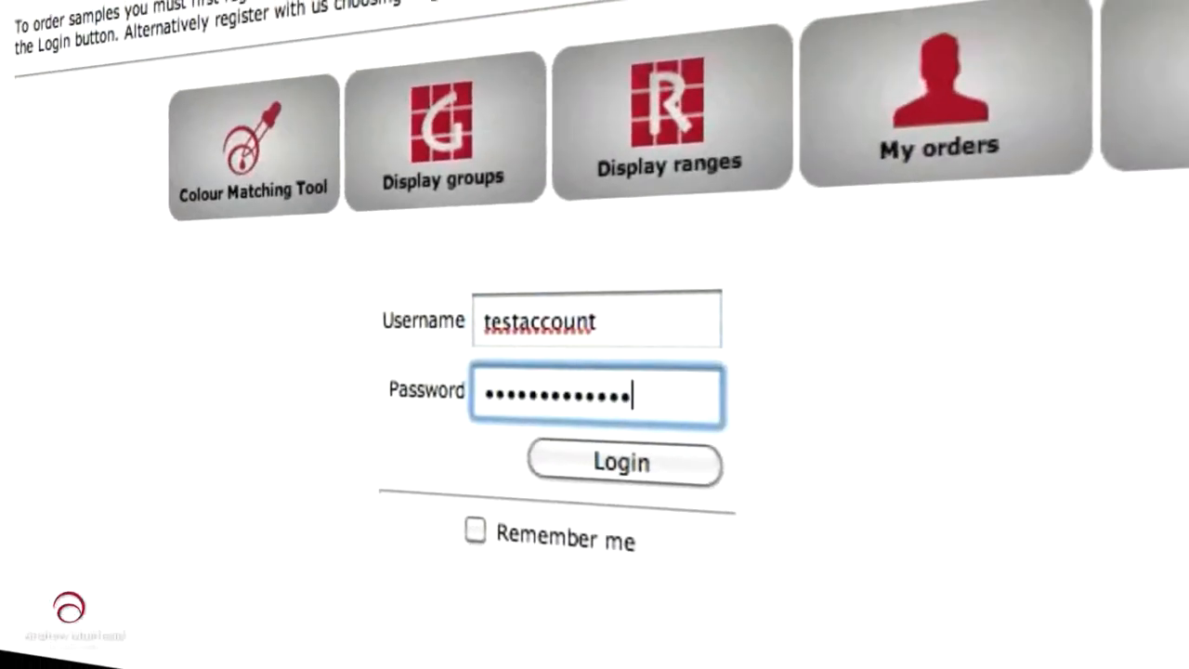
pyautogui.click(621, 463)
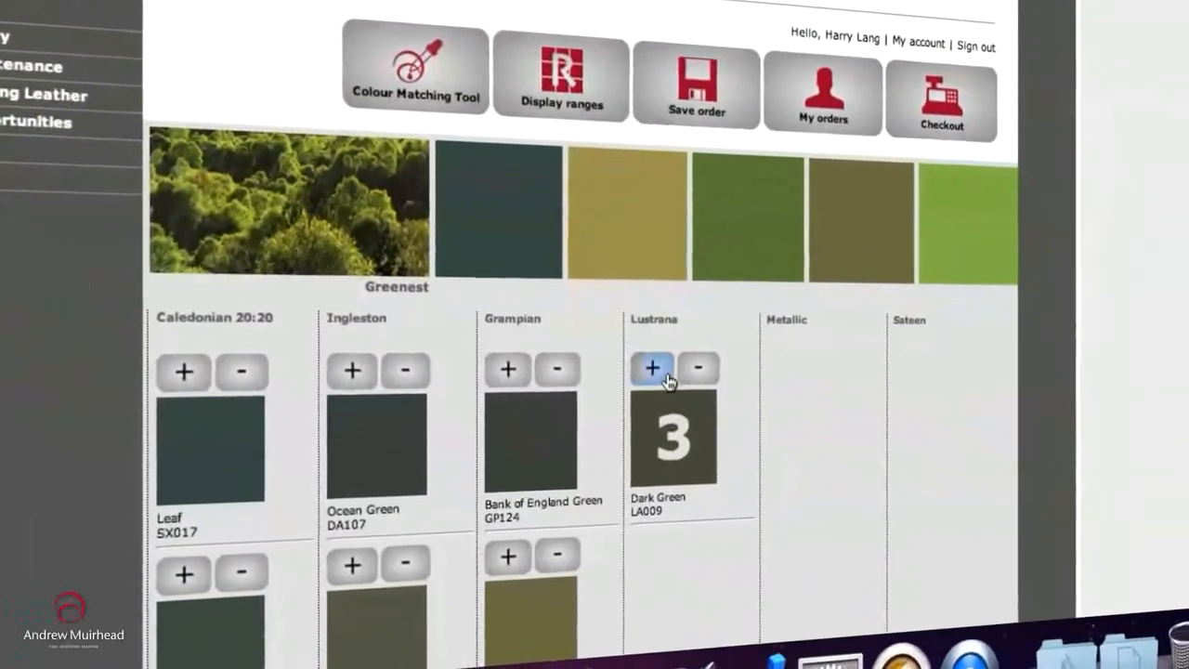
# Set two each of Leaf, Bank of England Green and Amazon swatches, then save the order
pyautogui.click(507, 368)
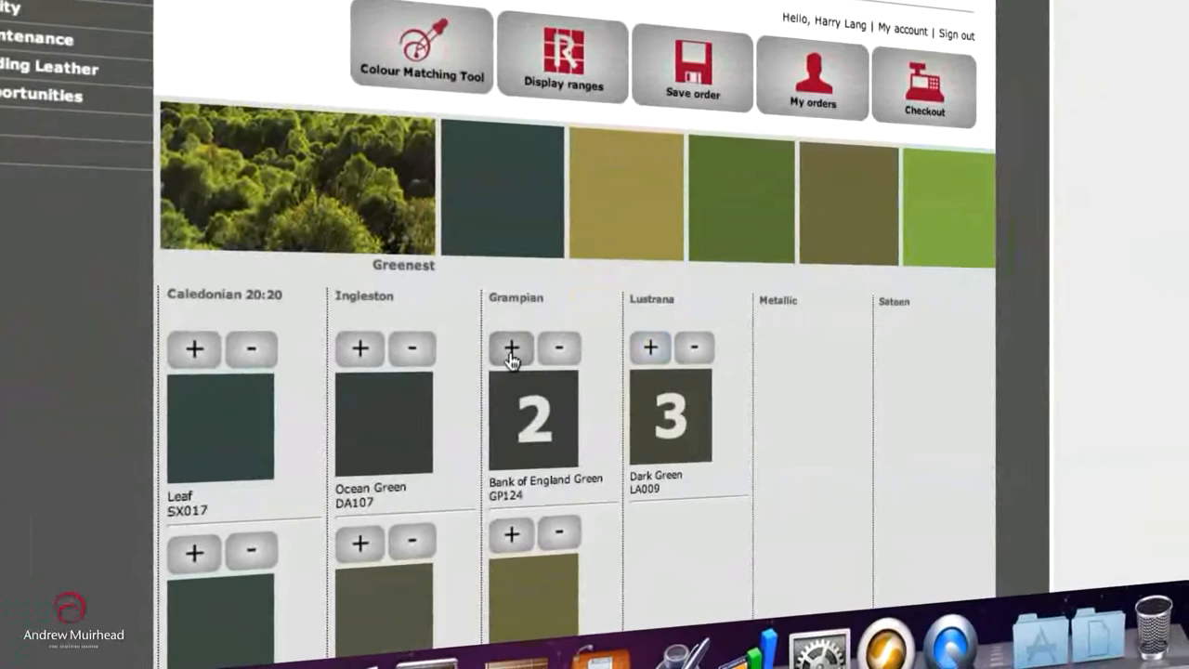
pyautogui.scroll(-3)
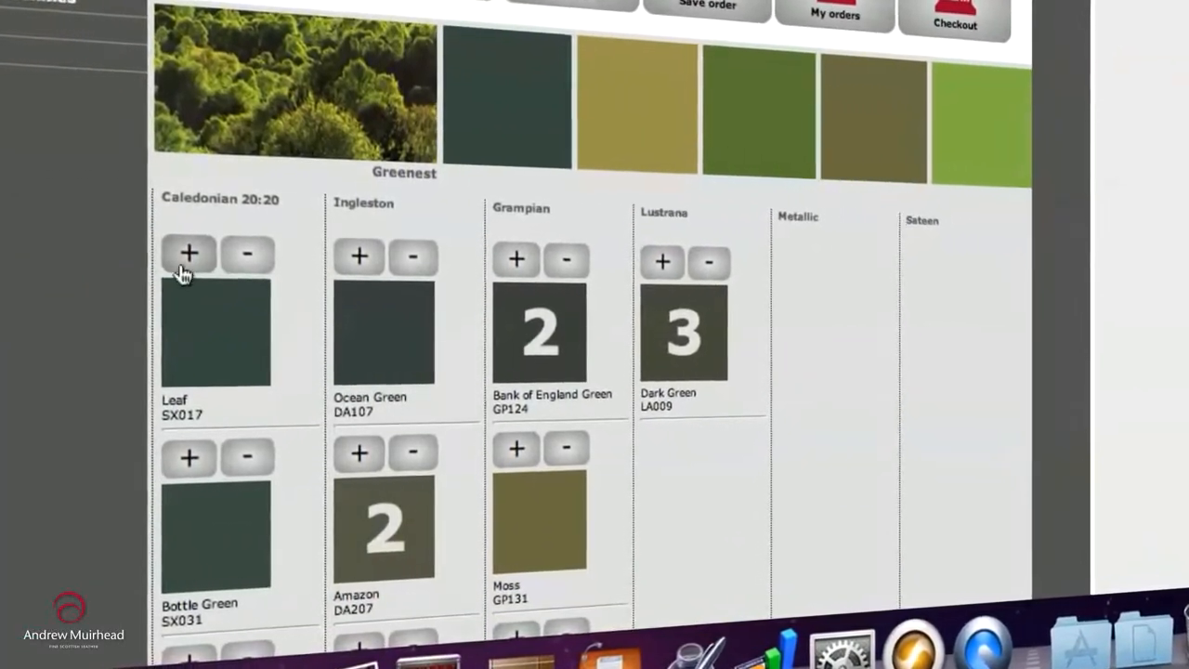
pyautogui.click(189, 252)
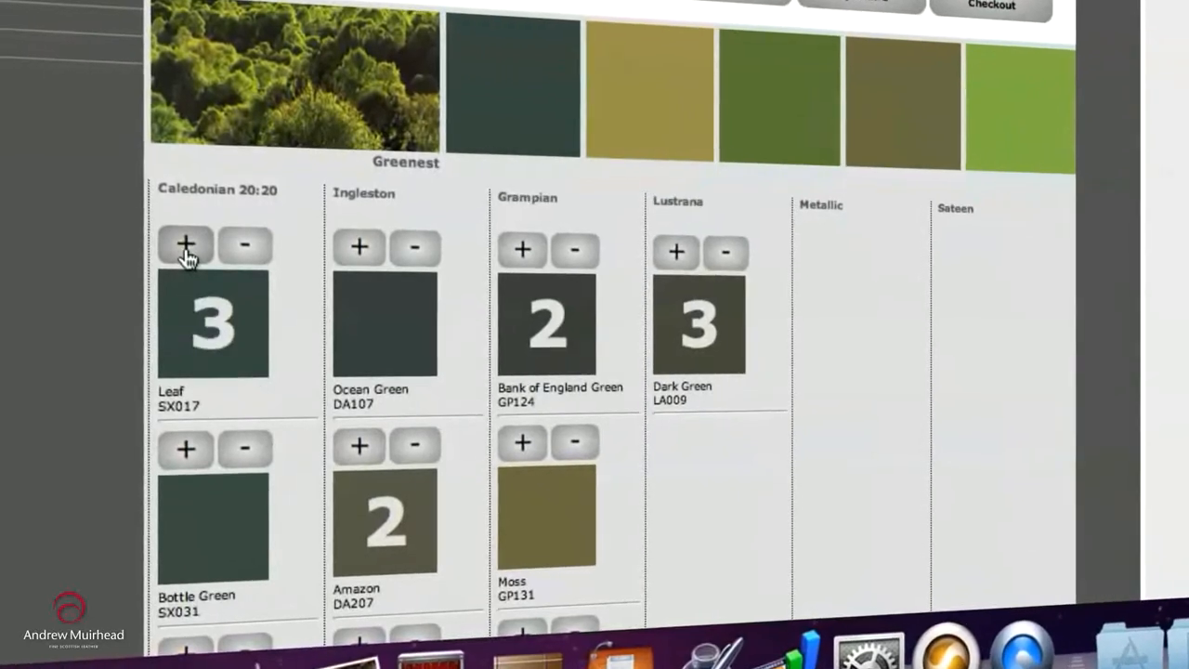
pyautogui.click(245, 246)
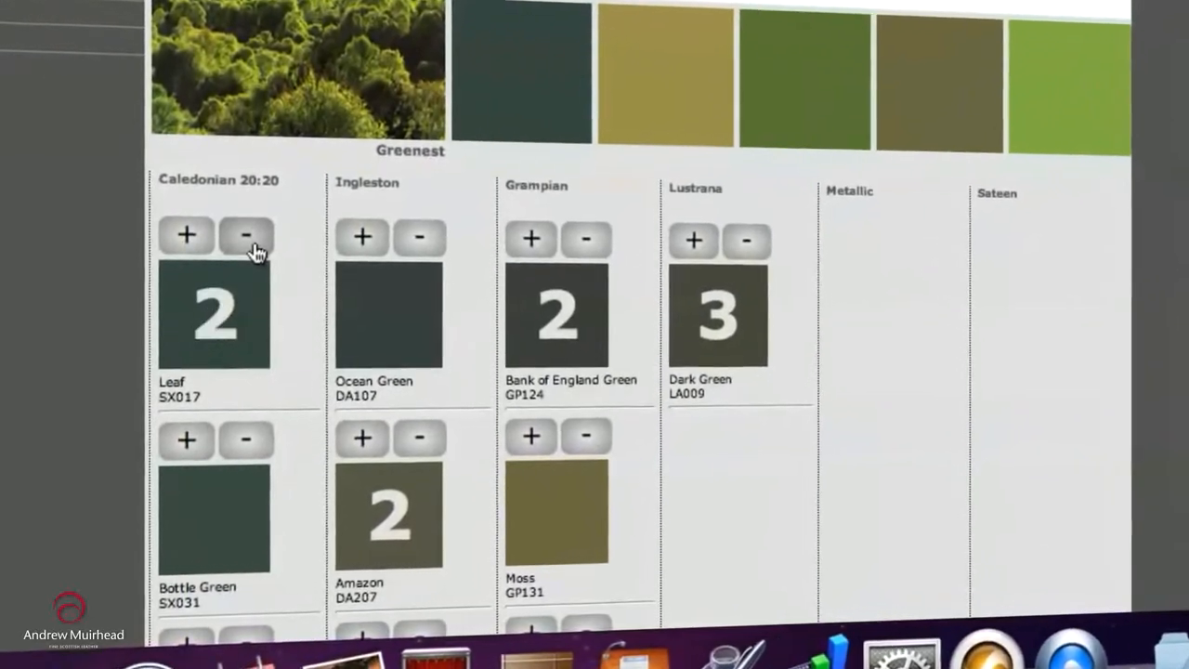
pyautogui.click(245, 234)
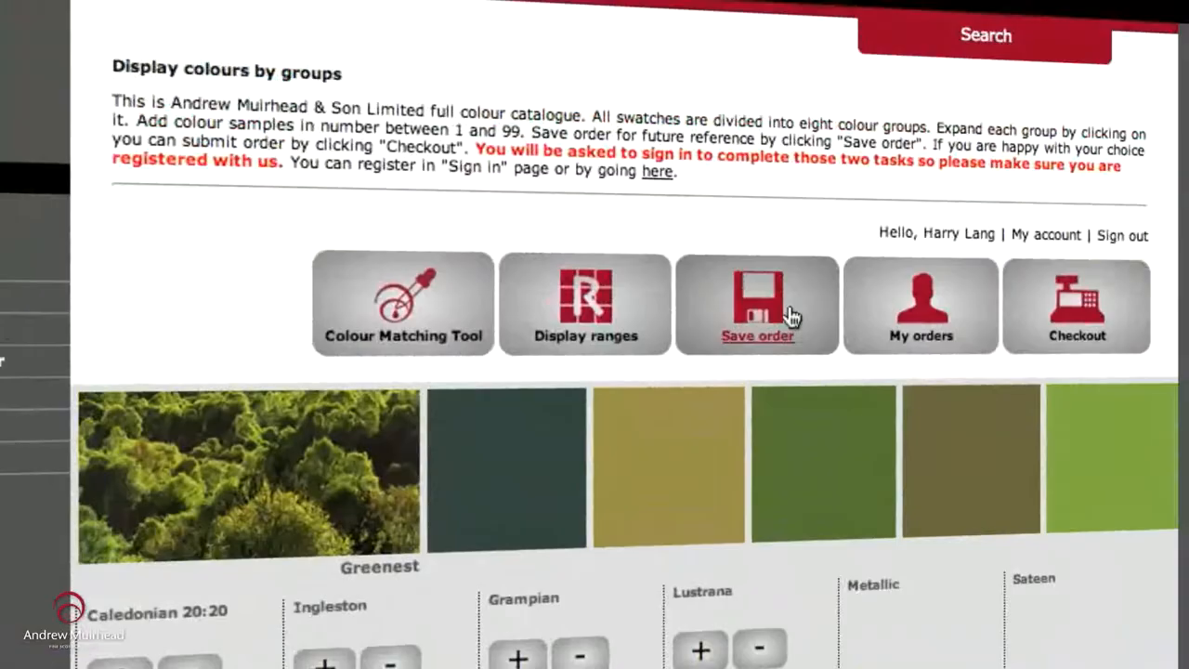
pyautogui.click(758, 305)
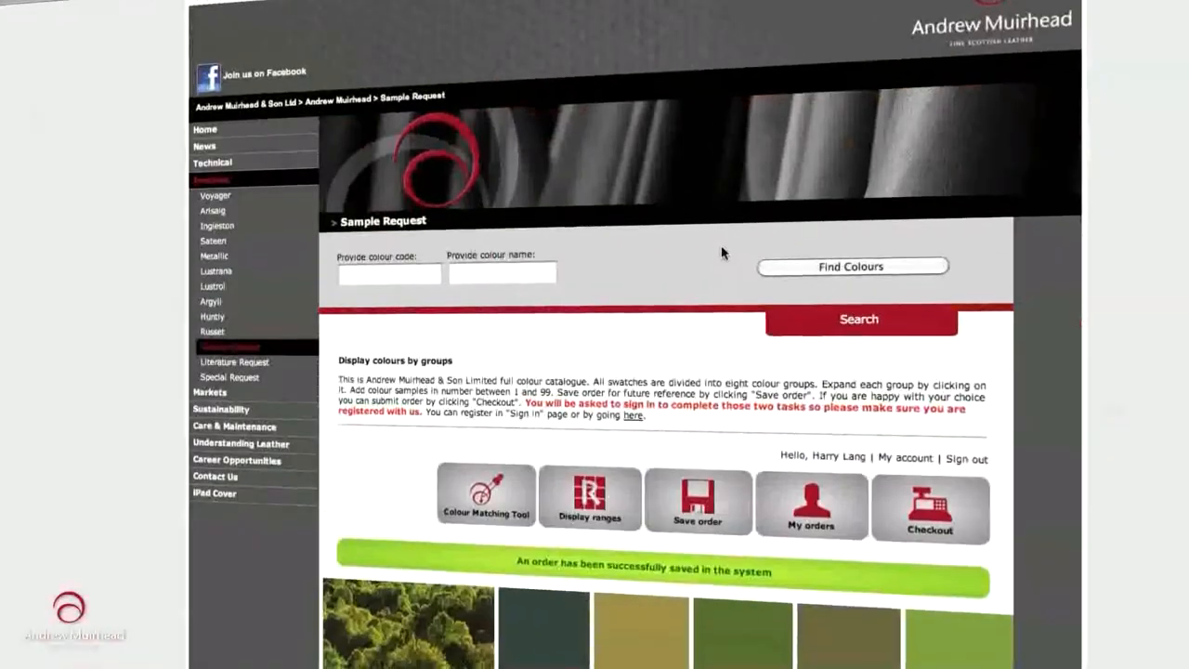
# Search the colour name 'Moss', raise its quantity to 3, and save the order
pyautogui.scroll(-3)
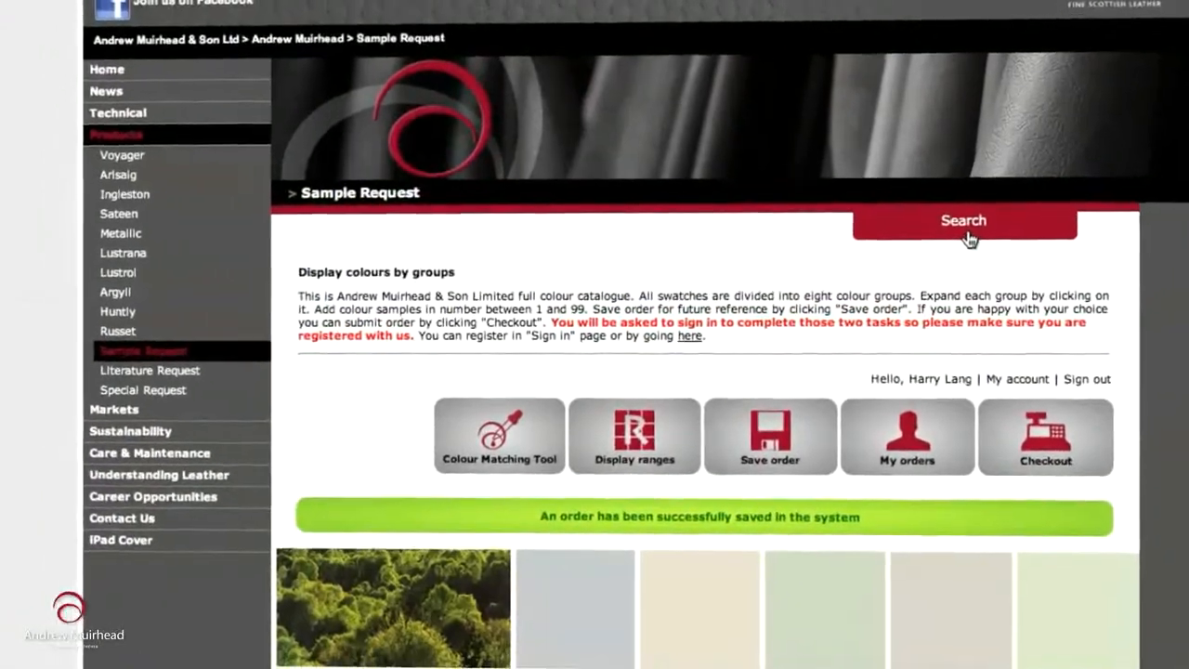
pyautogui.click(963, 221)
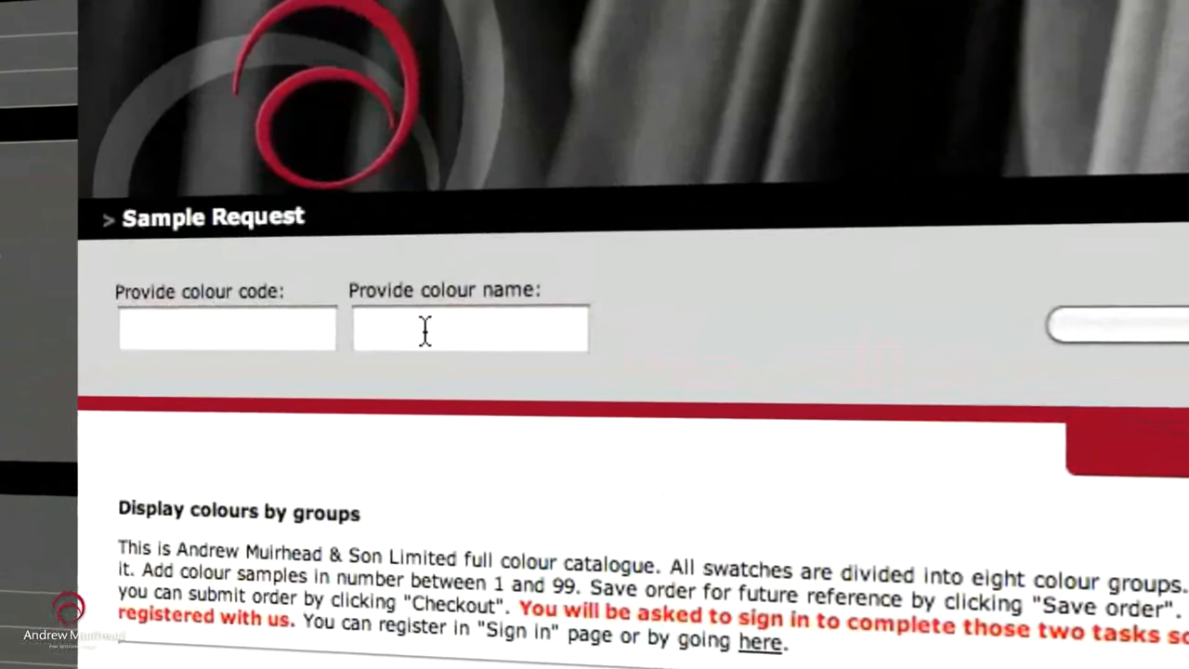
pyautogui.click(469, 331)
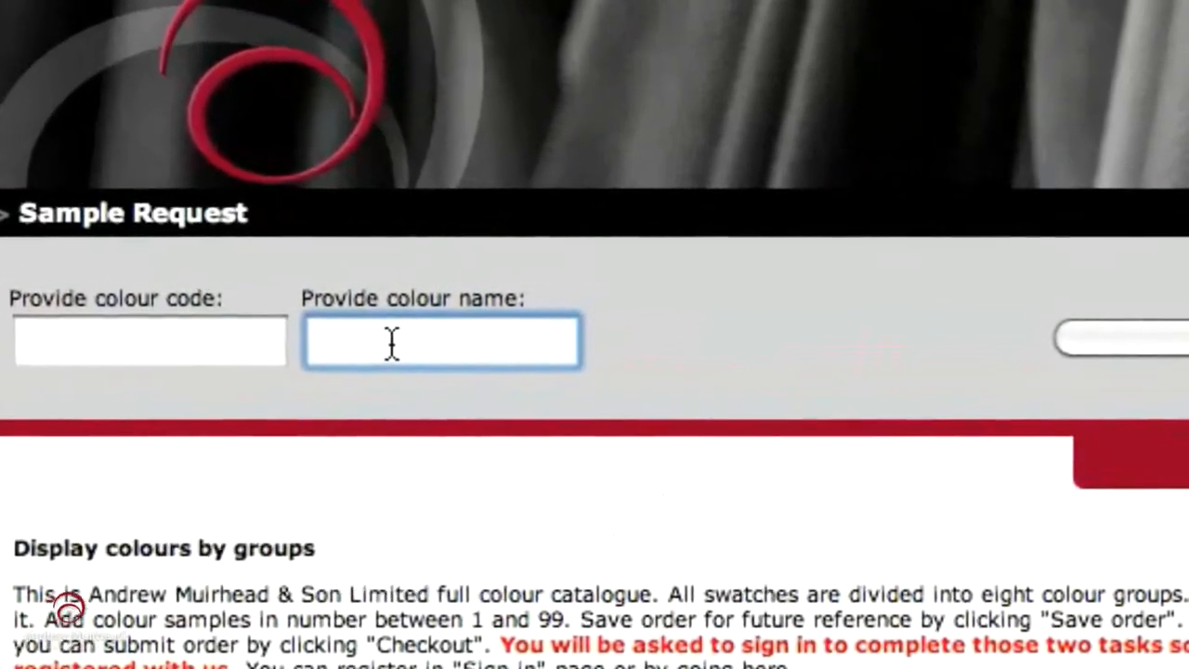
pyautogui.write('Moss')
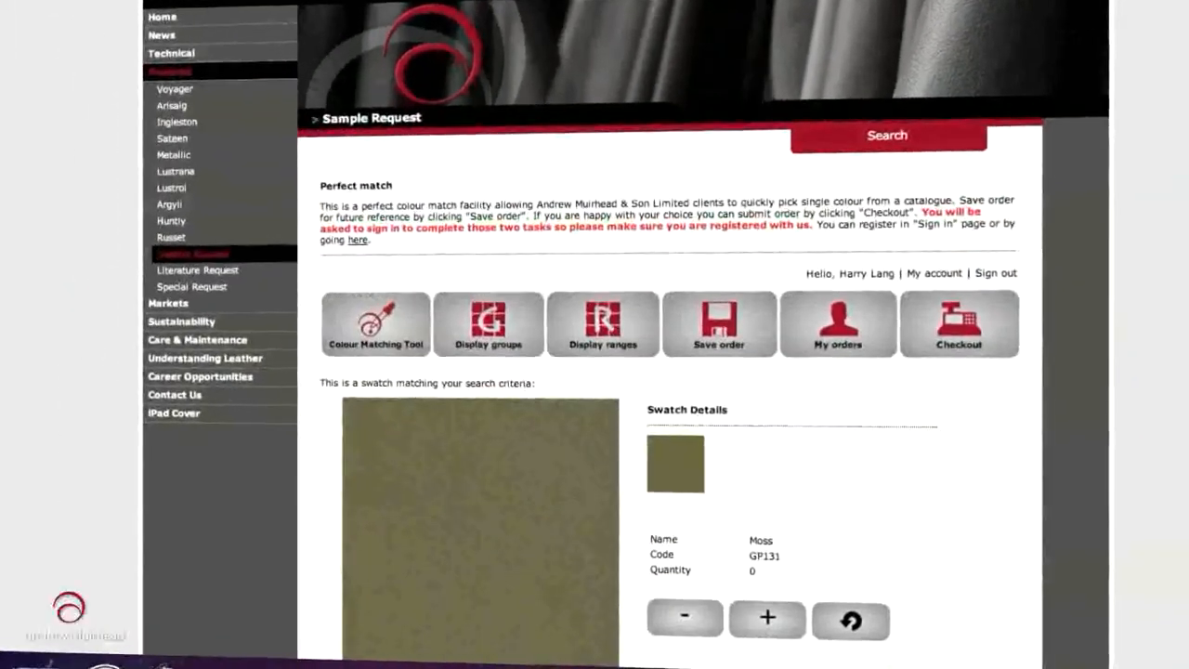
pyautogui.click(767, 617)
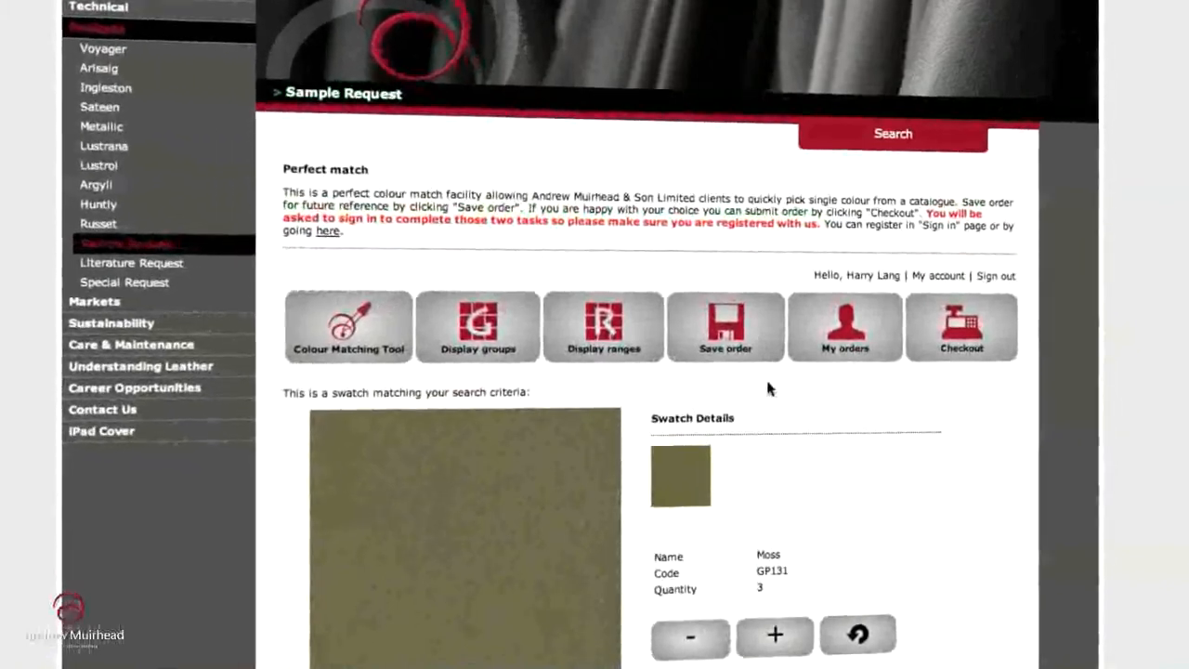
pyautogui.click(725, 327)
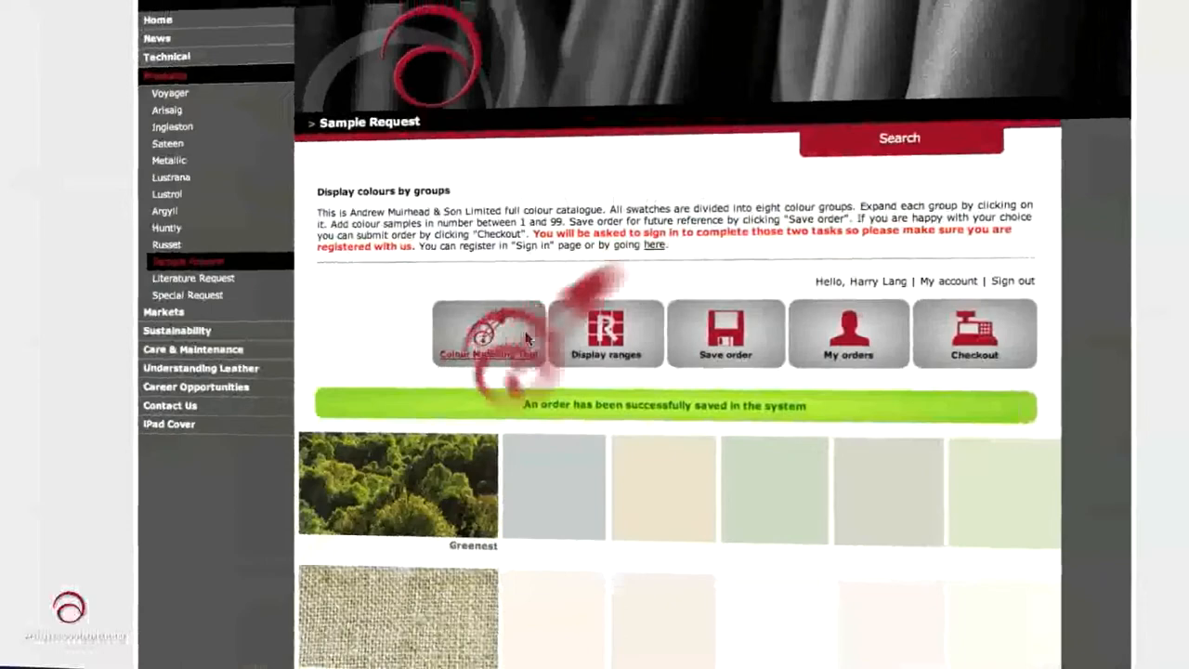
# Match hex colour 061C00 in the Colour Matching Tool to list the closest swatches
pyautogui.click(487, 334)
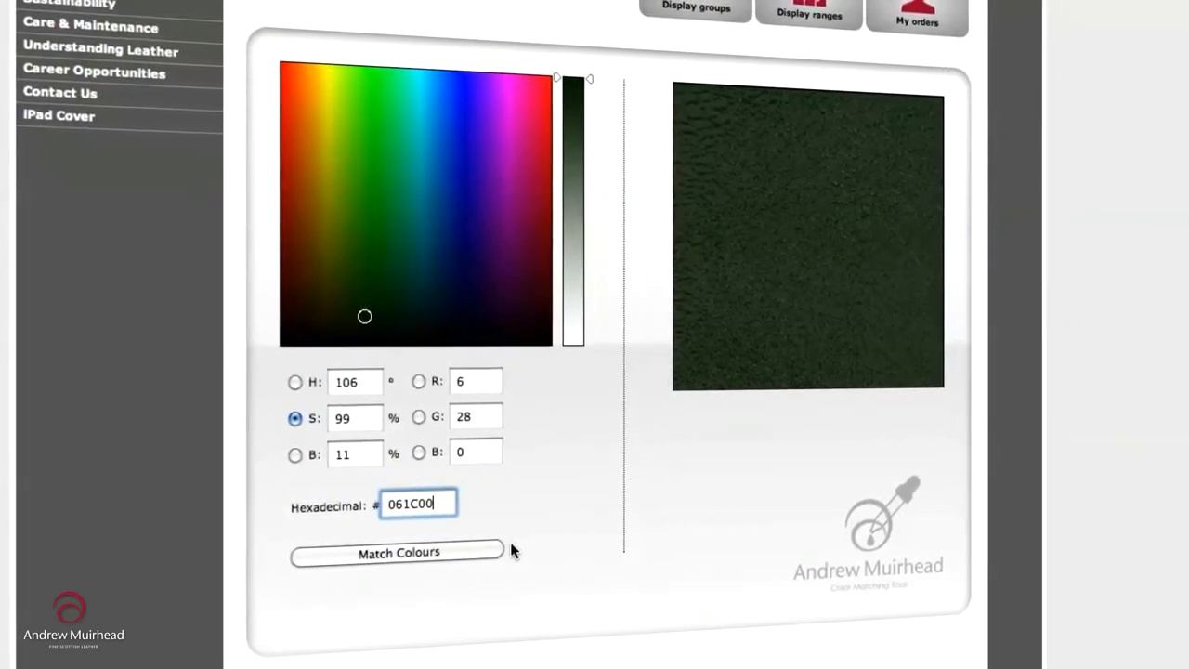
pyautogui.click(398, 552)
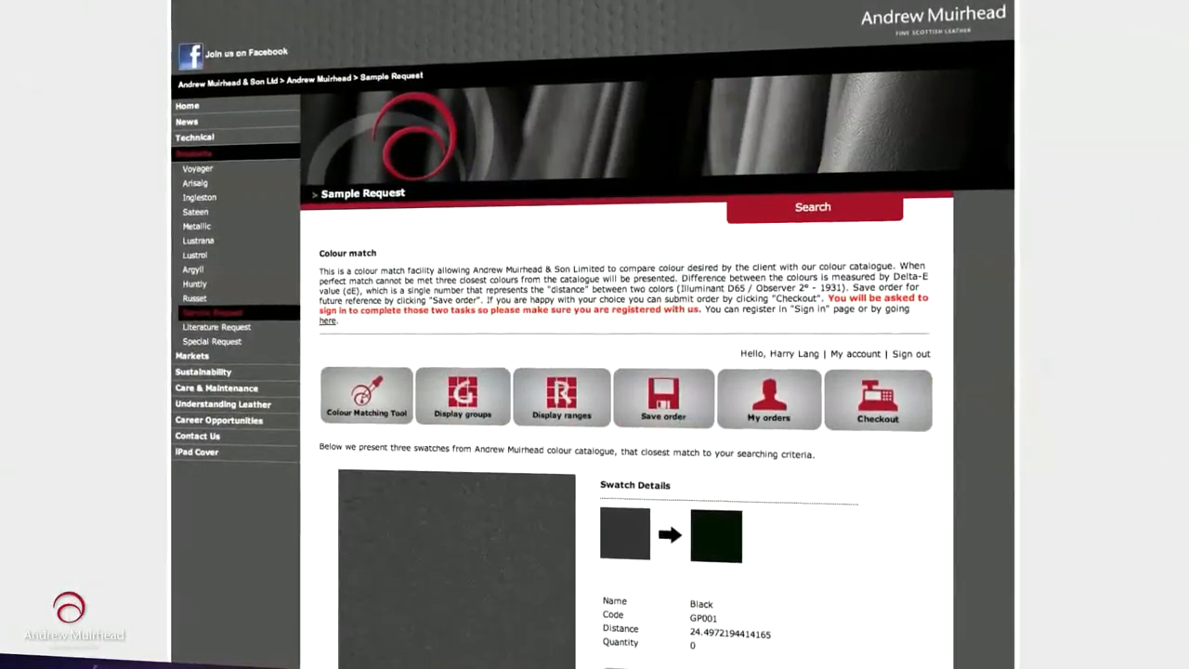
# Add a Black DA099 sample from the match results and save the order
pyautogui.scroll(-3)
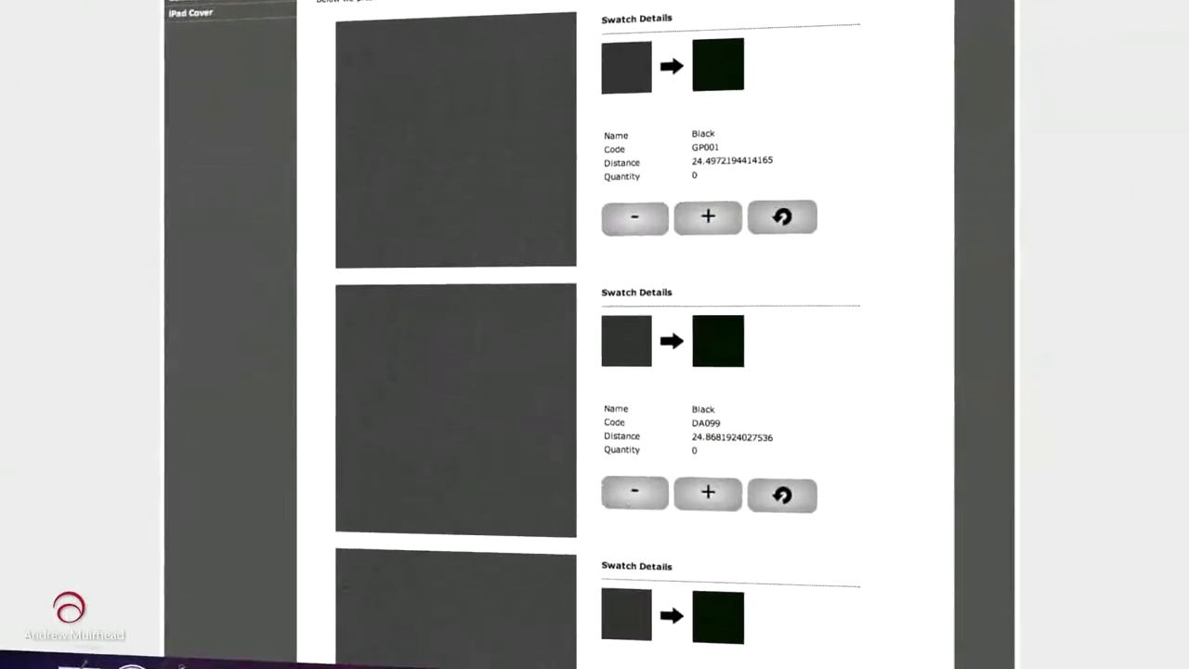
pyautogui.scroll(-3)
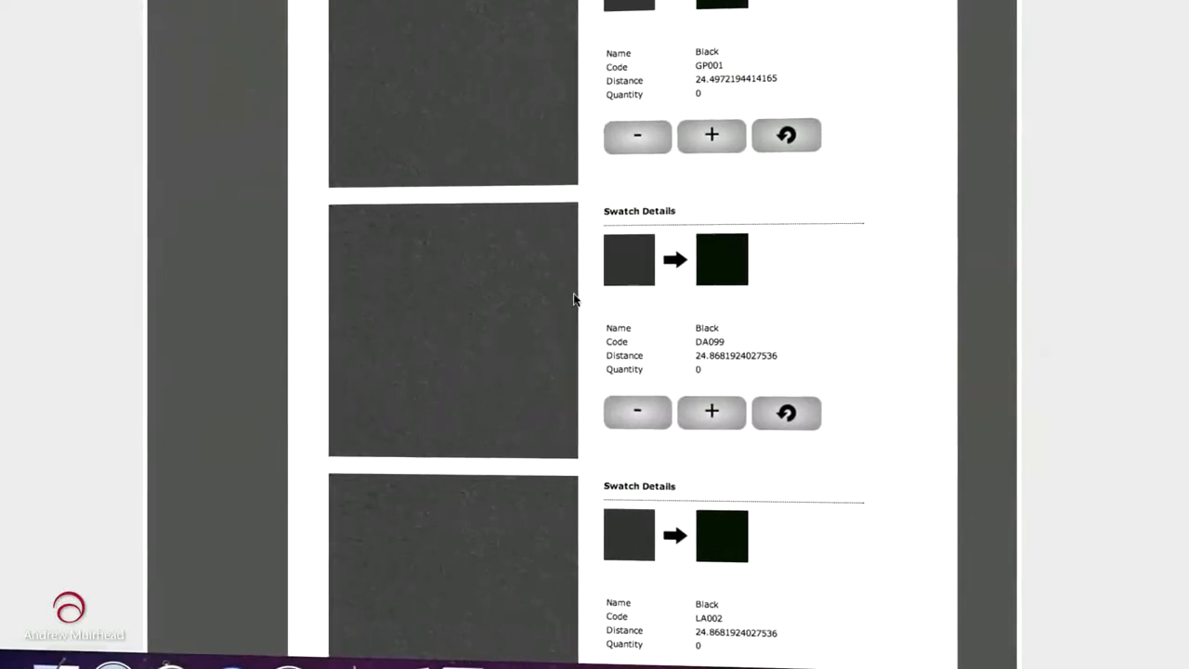
pyautogui.scroll(-3)
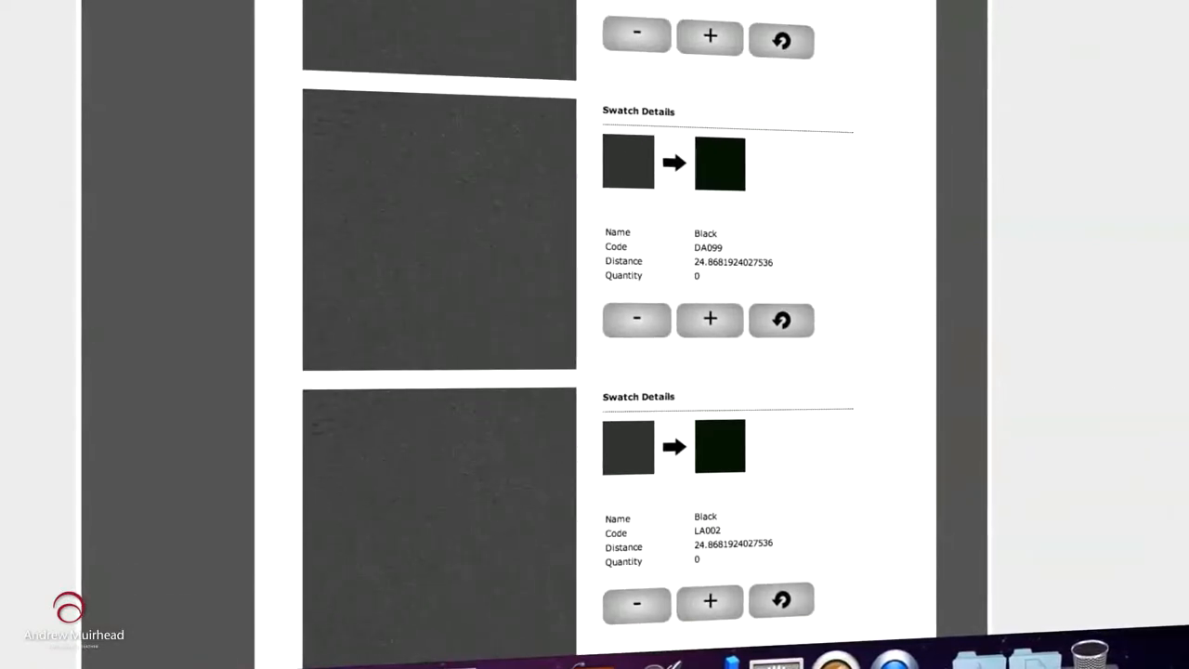
pyautogui.click(708, 318)
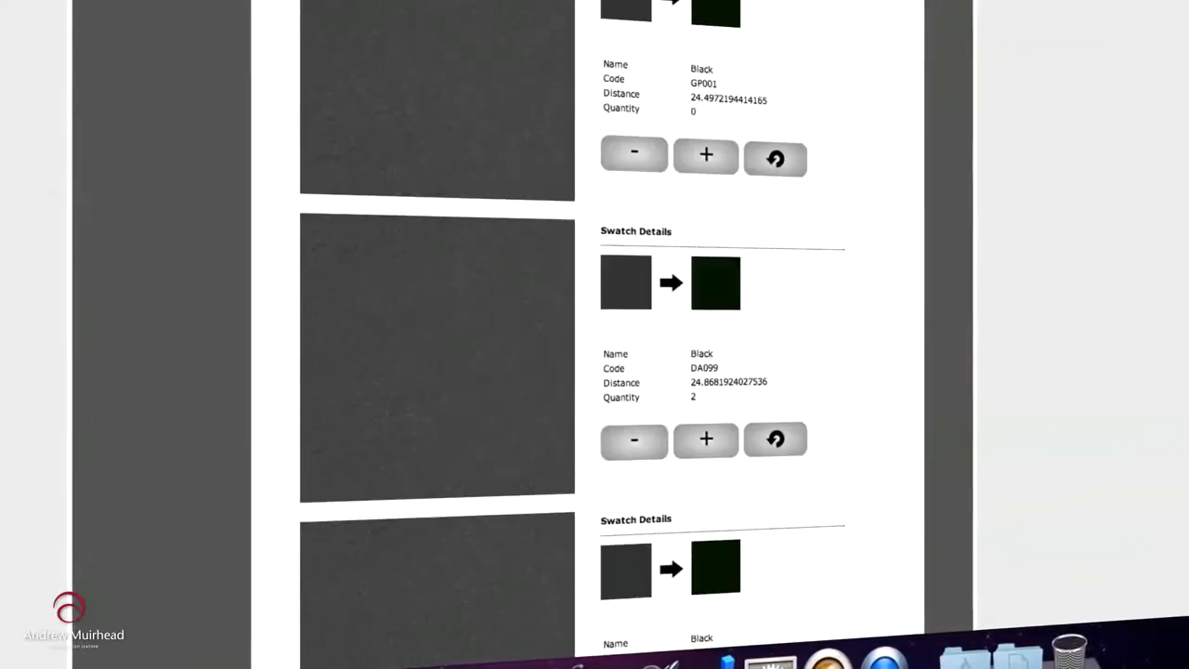
pyautogui.scroll(3)
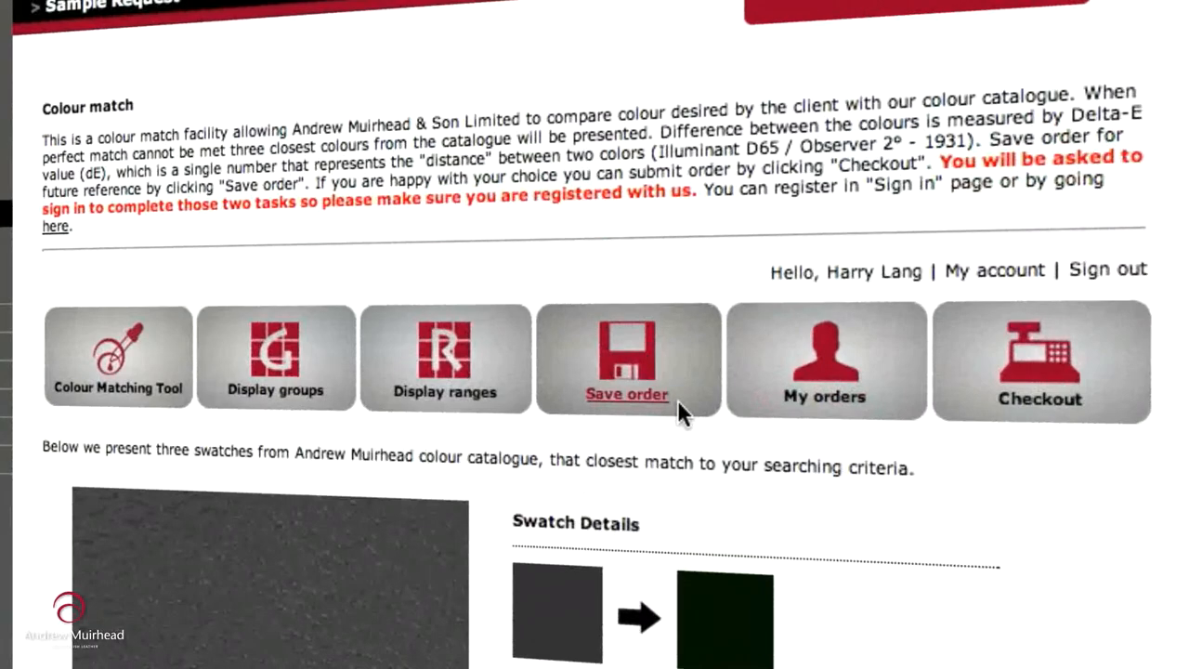
pyautogui.click(628, 357)
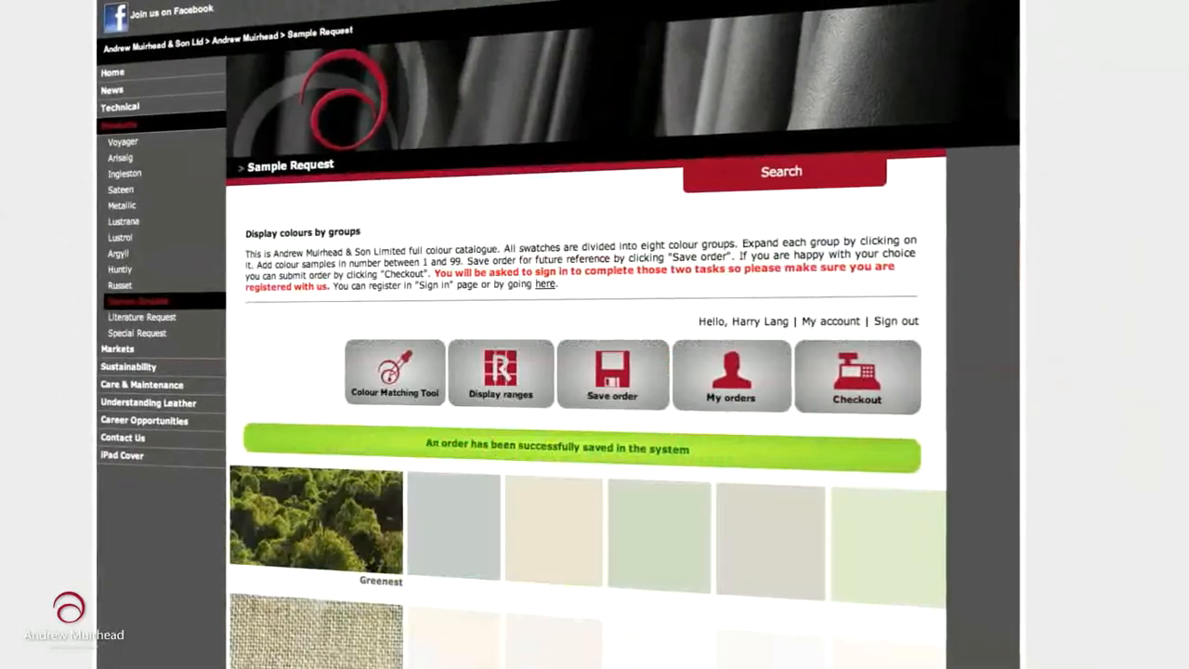
pyautogui.scroll(-3)
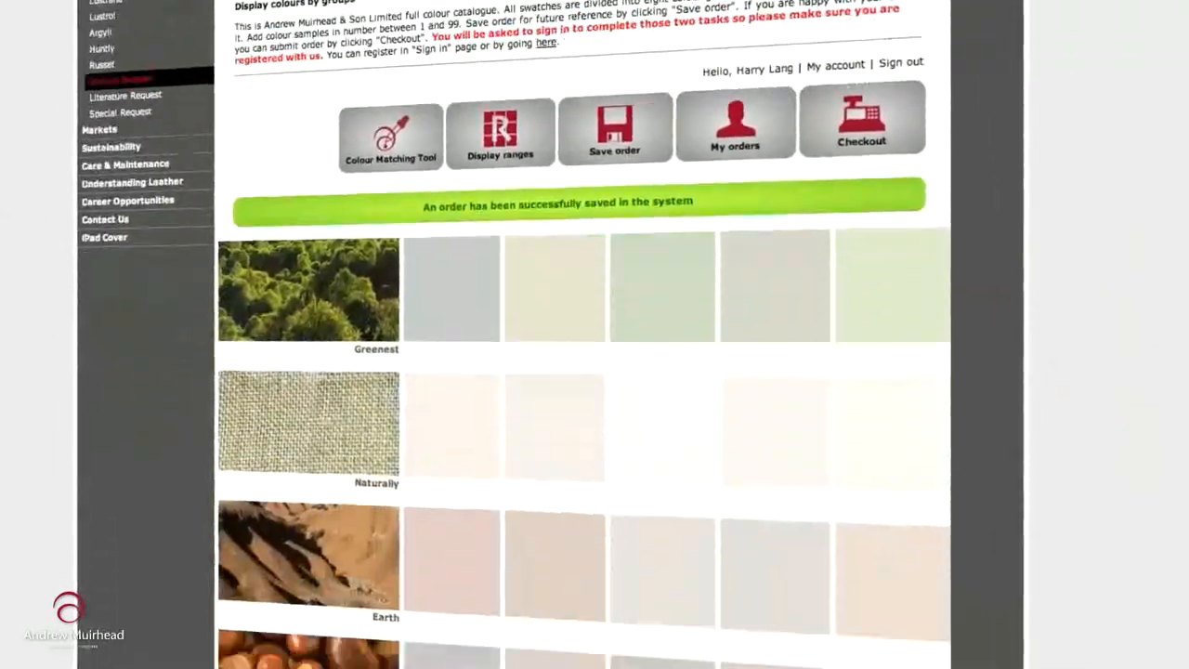
pyautogui.scroll(-3)
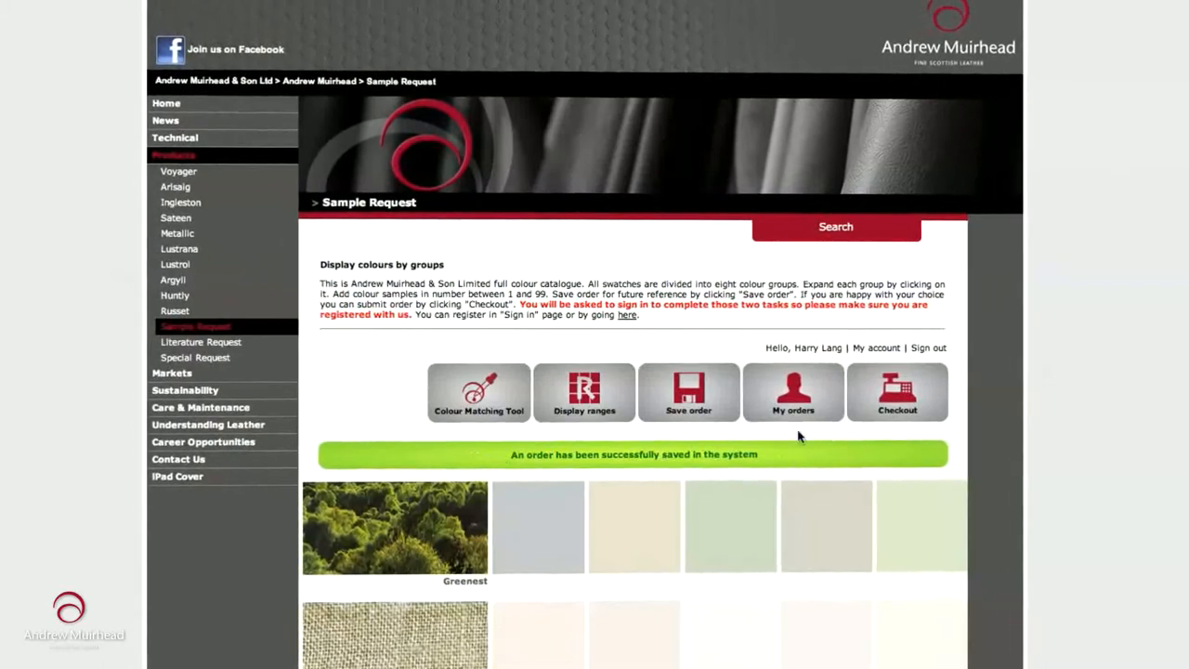
# Show My orders and expand open order no. 93 to review its swatches
pyautogui.click(792, 392)
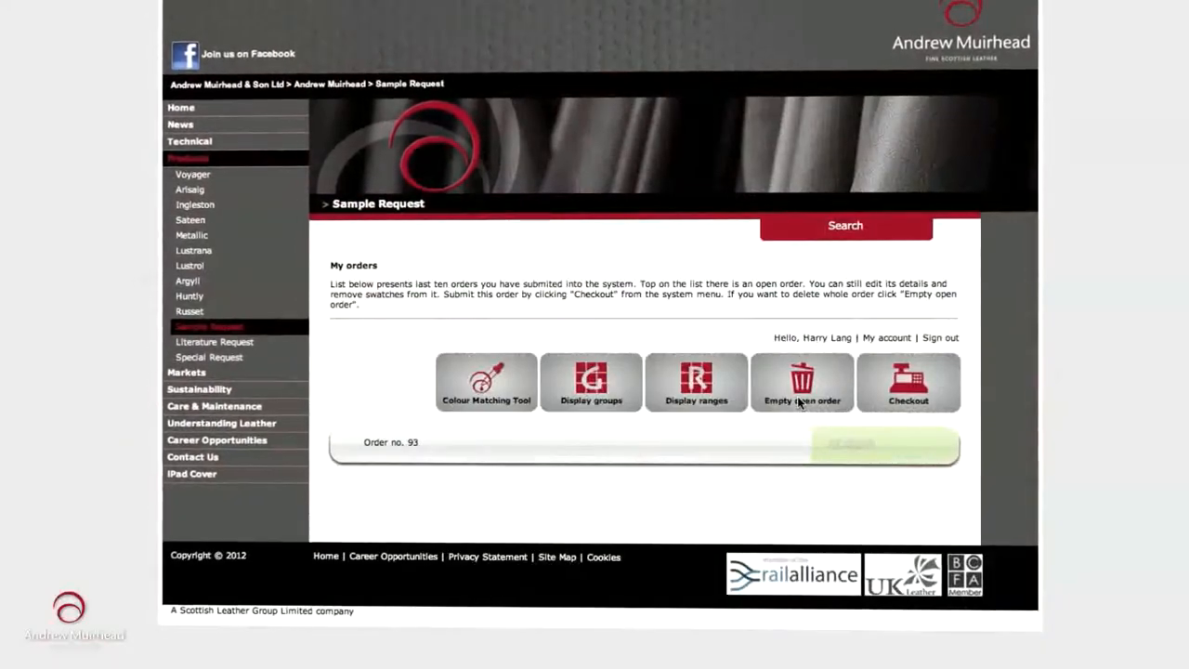
pyautogui.click(847, 442)
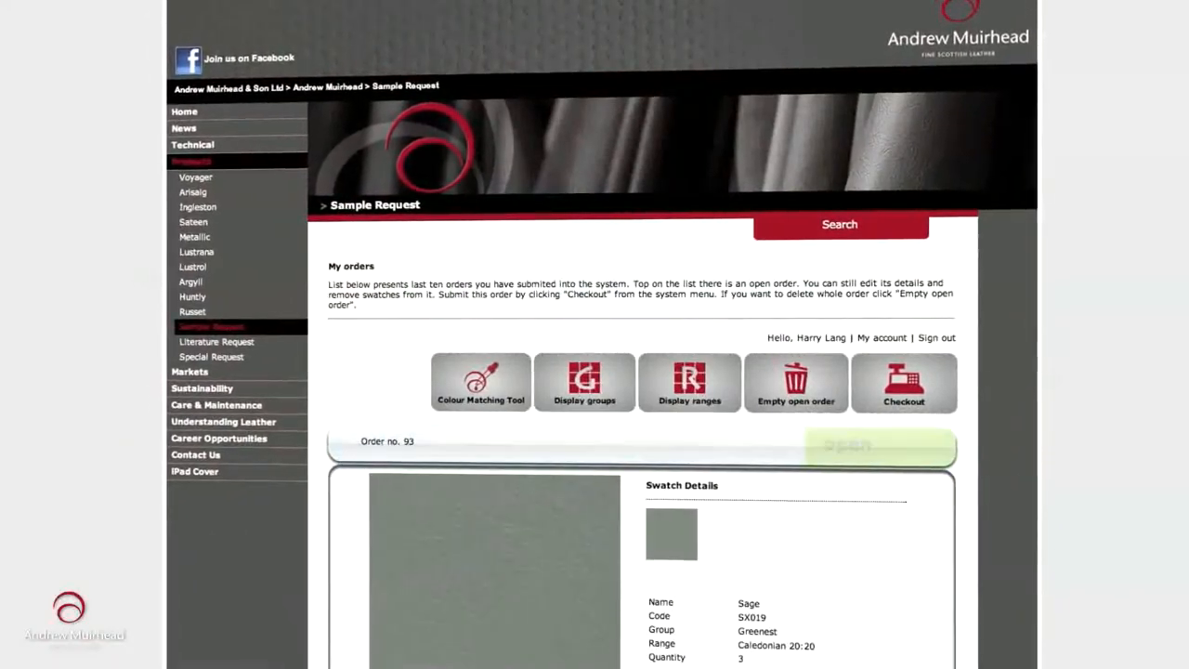
pyautogui.scroll(-3)
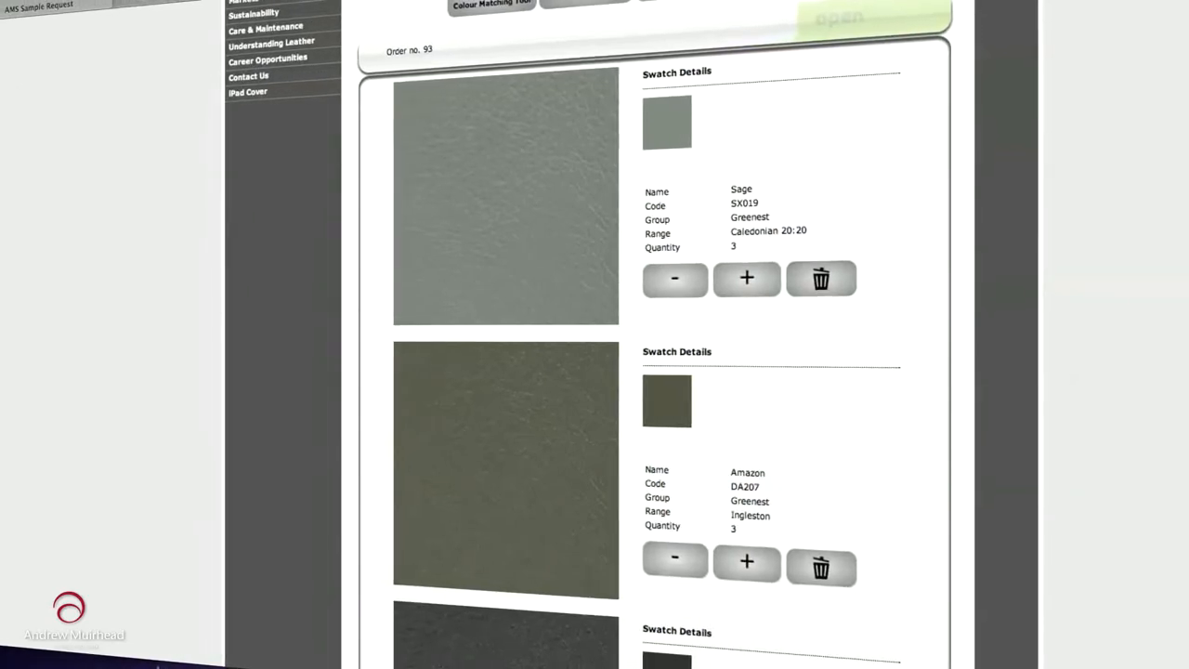
pyautogui.scroll(3)
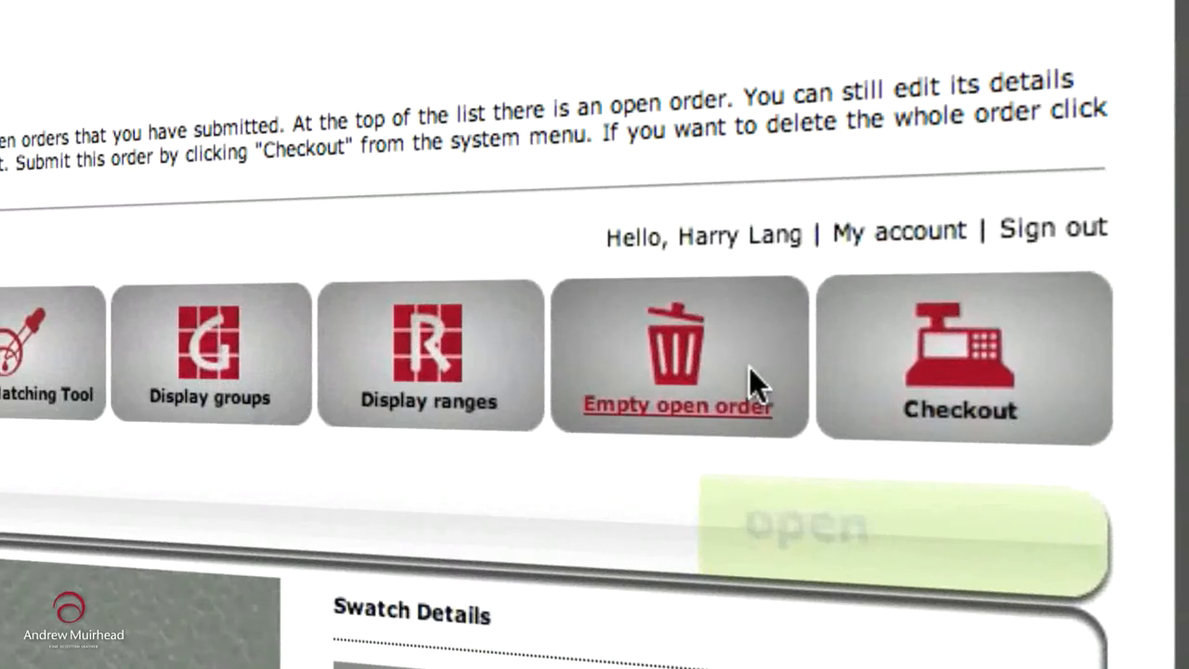
# Empty open order no. 93 and confirm deleting all its swatches
pyautogui.click(678, 405)
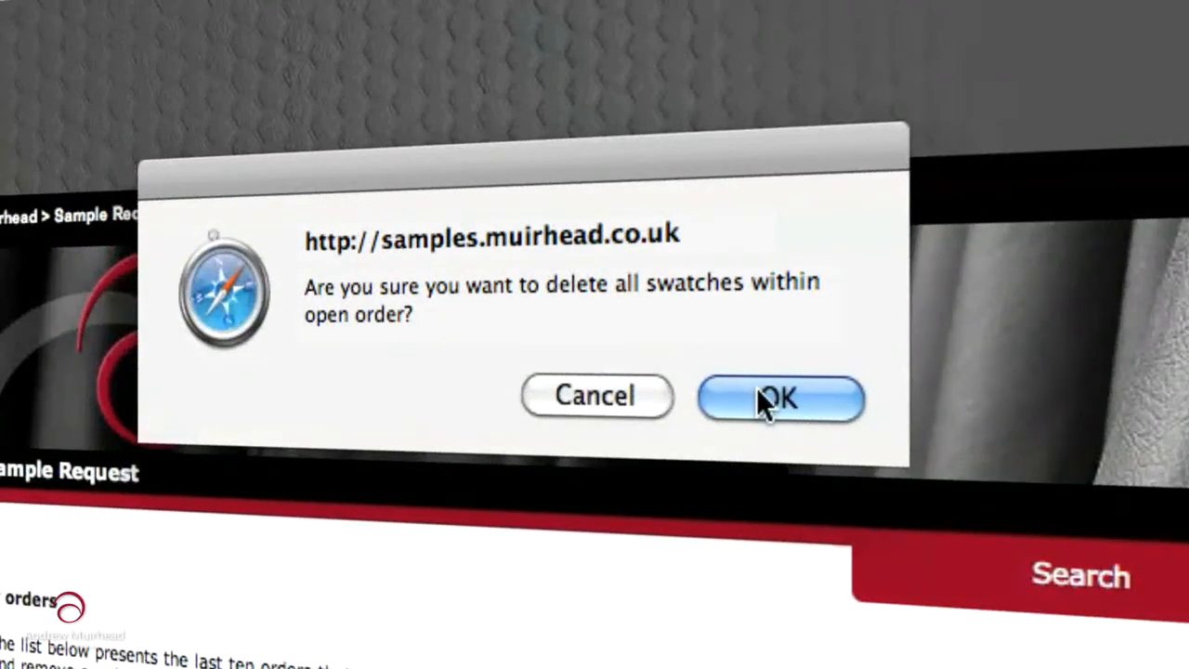
pyautogui.click(780, 398)
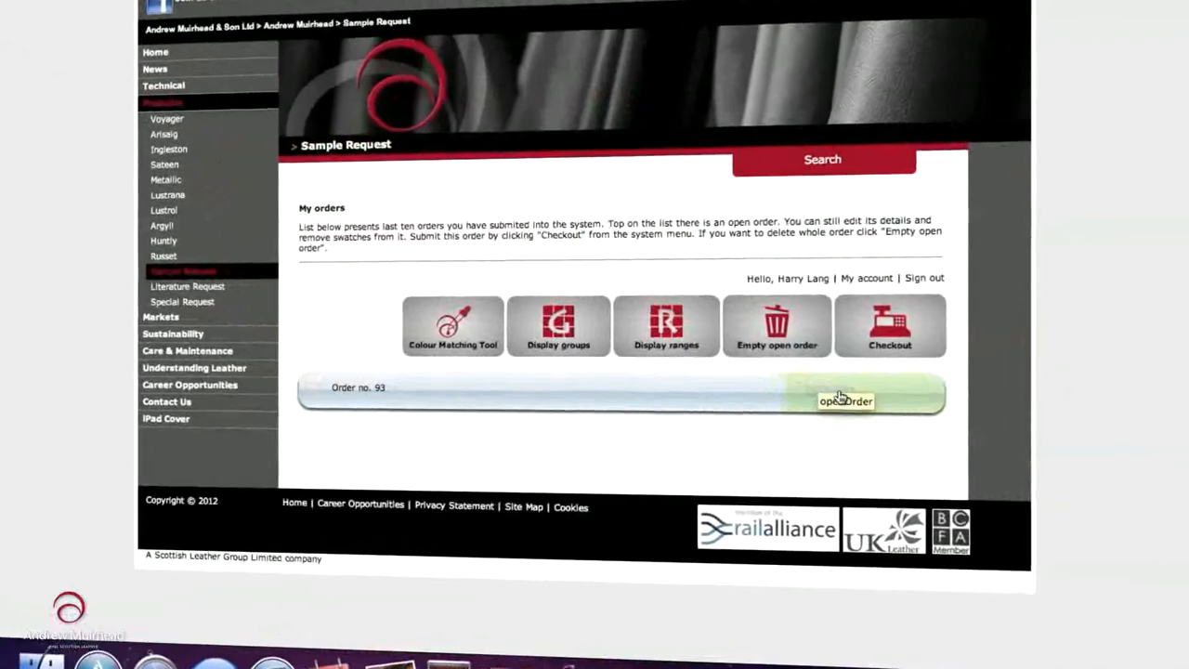
# Check out order no. 93 and confirm so it is listed as closed
pyautogui.click(890, 325)
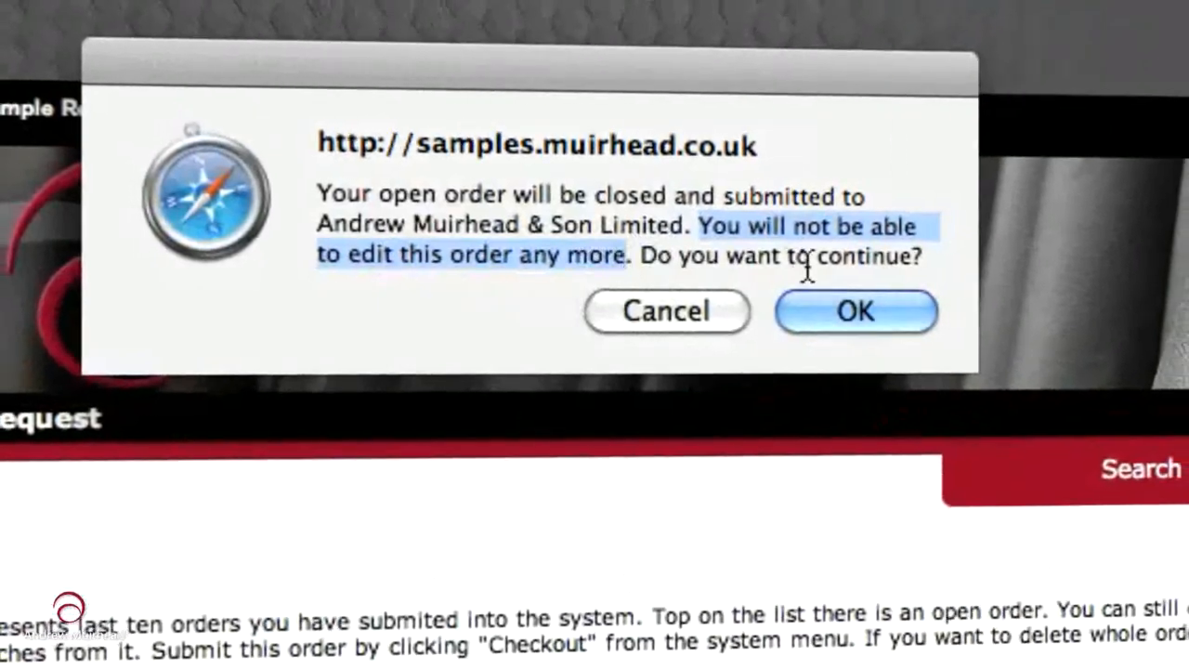
pyautogui.click(855, 312)
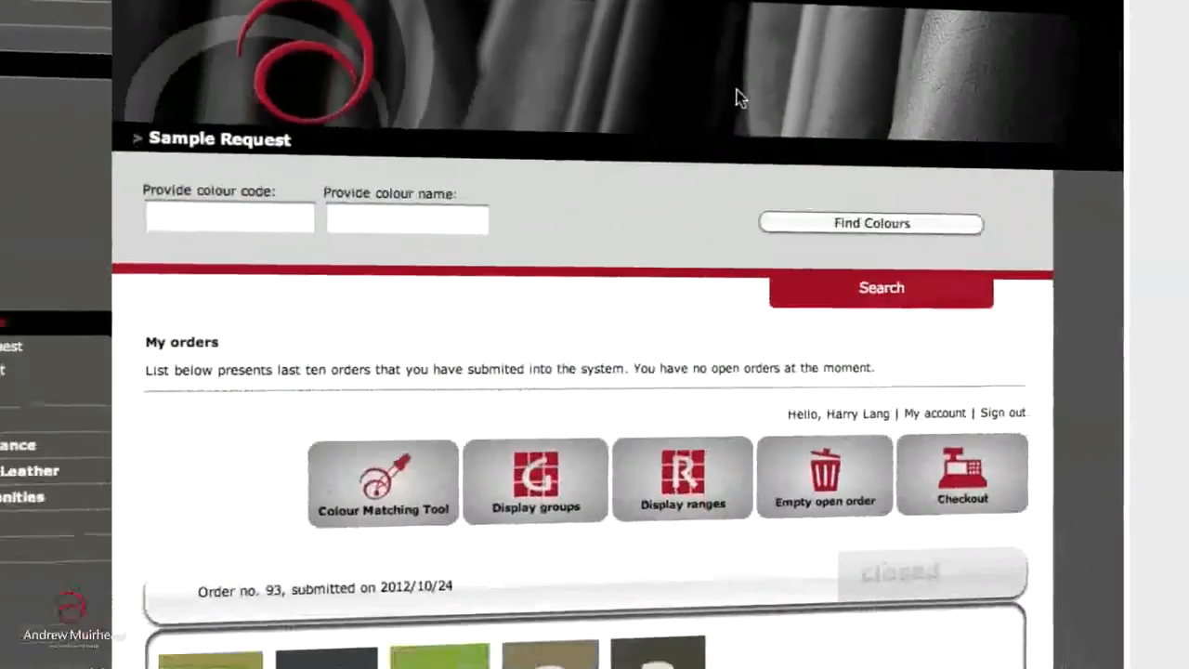
pyautogui.scroll(-3)
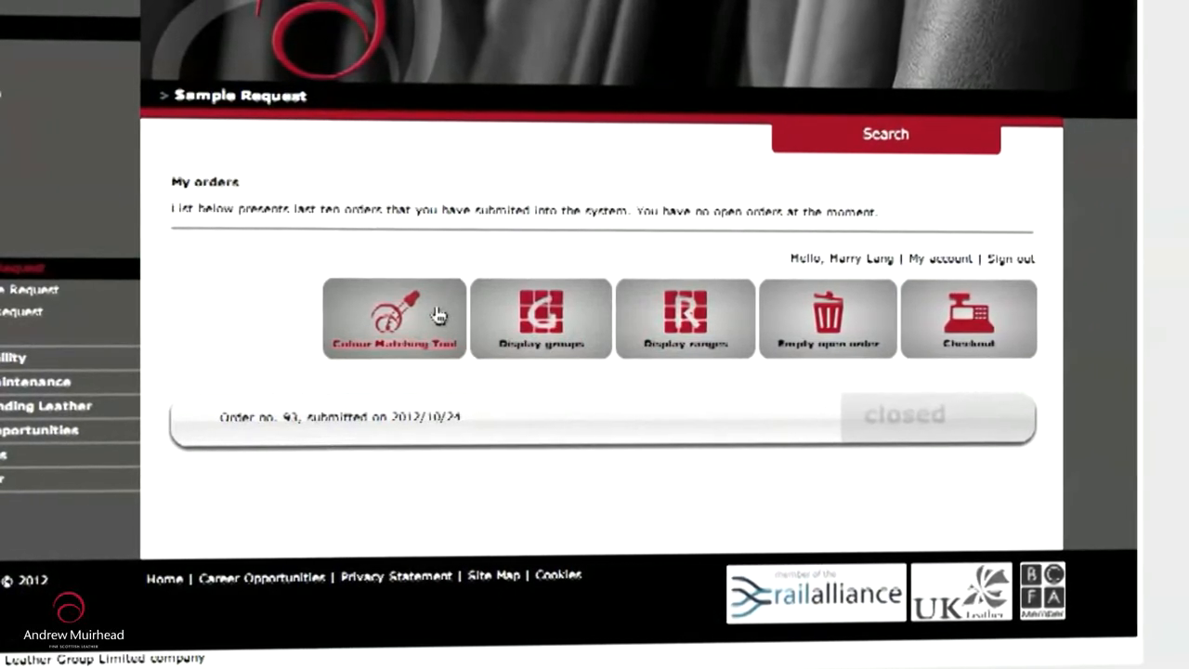
# Browse the colour catalogue by groups and move on to the News 2012 page
pyautogui.click(541, 317)
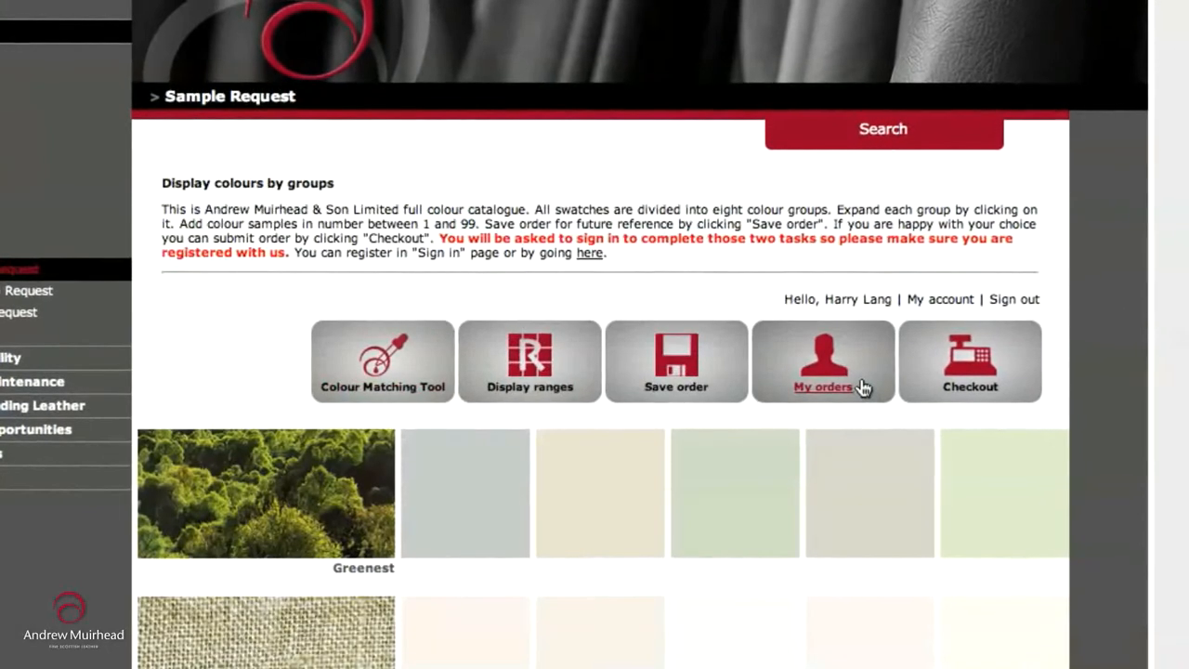
pyautogui.click(821, 360)
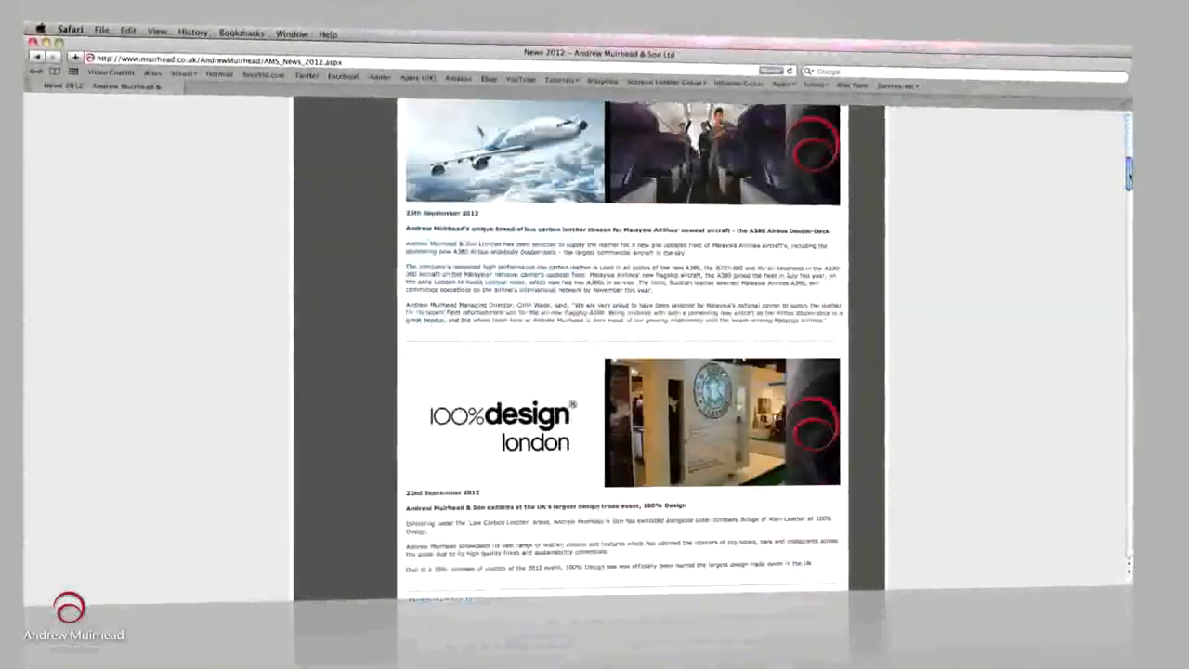
pyautogui.scroll(-3)
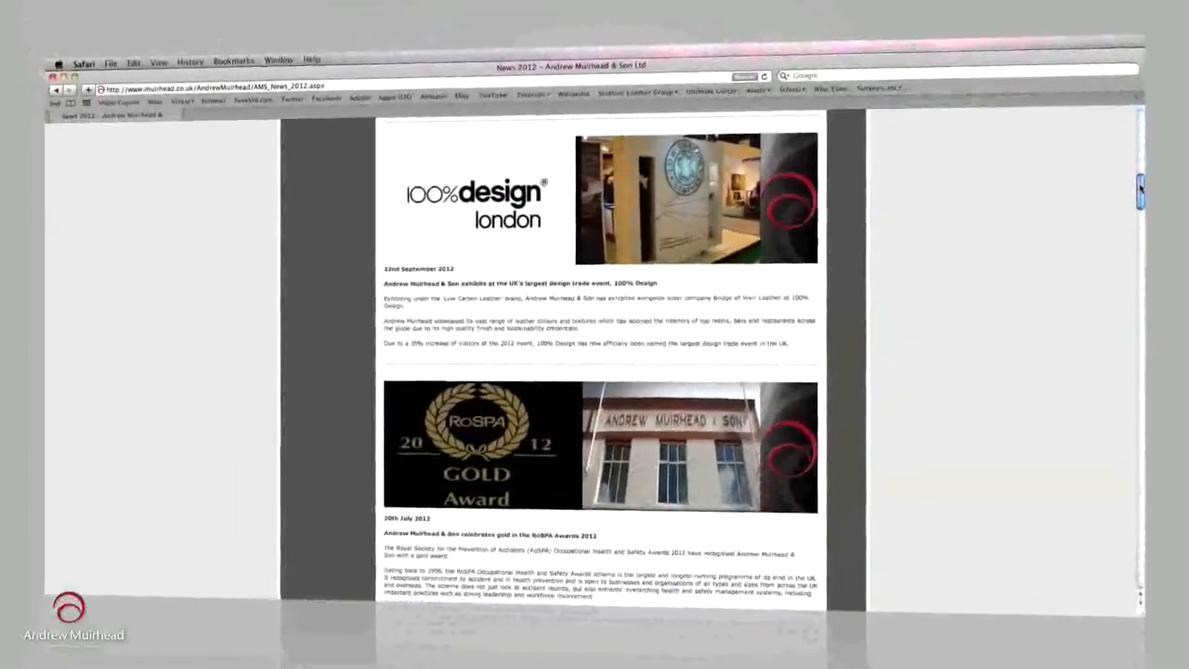